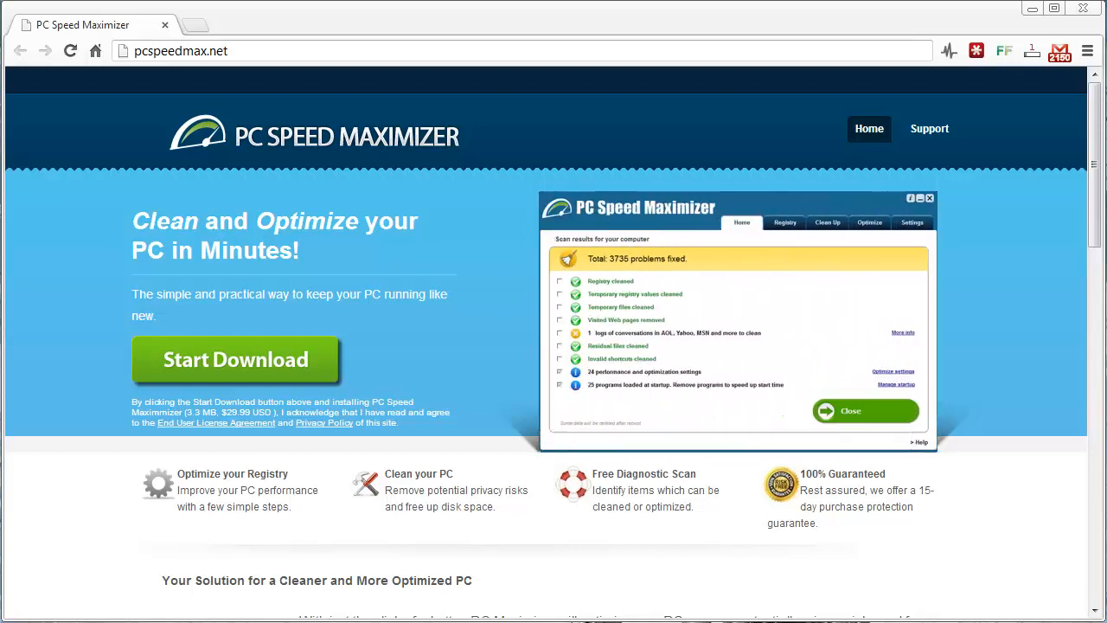
- Work the Home window controls repeatedly to show the 1223-item overview
click(866, 411)
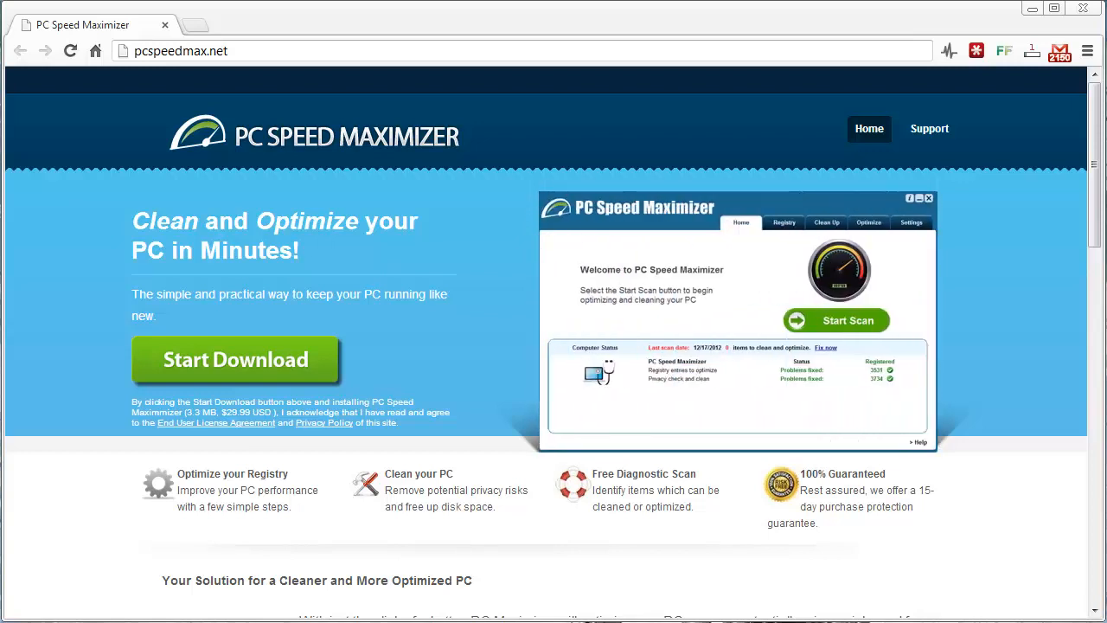
click(836, 320)
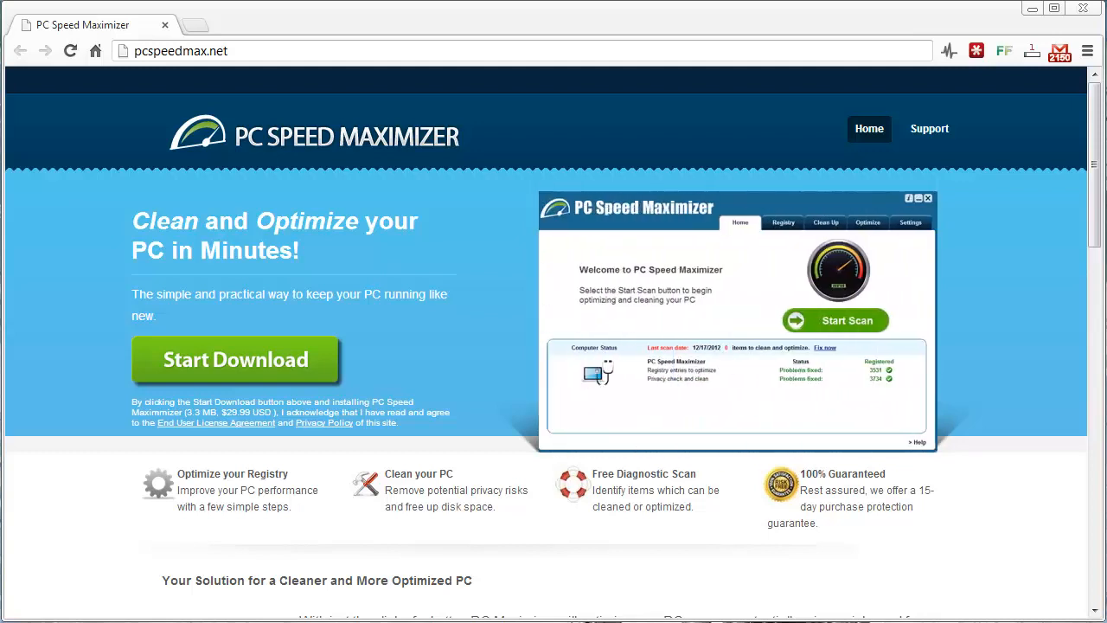
click(834, 320)
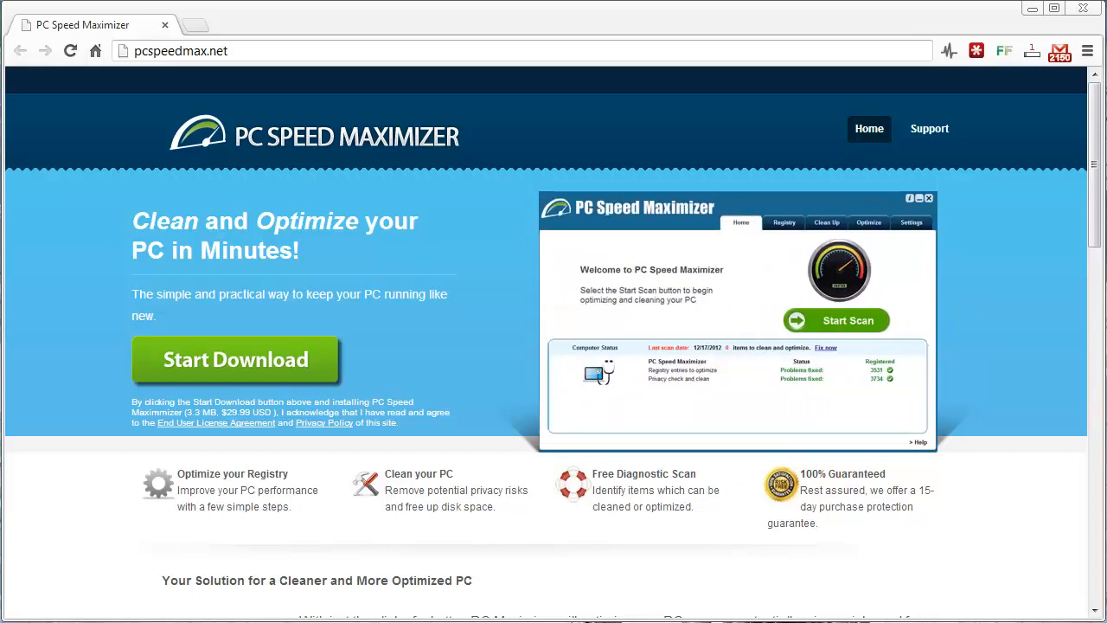
click(835, 319)
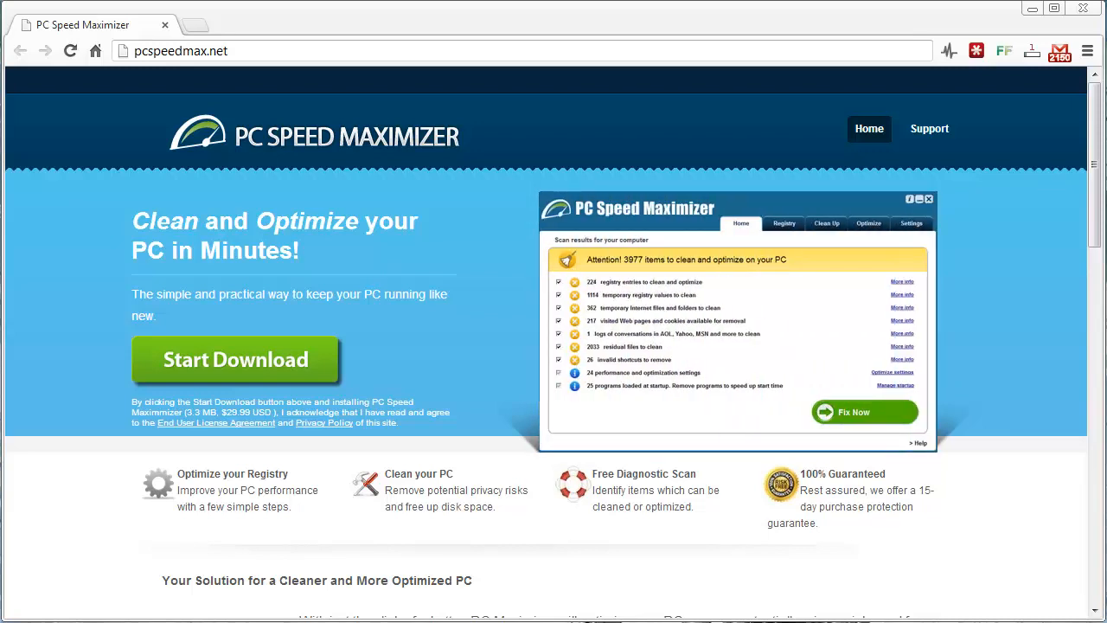
click(864, 412)
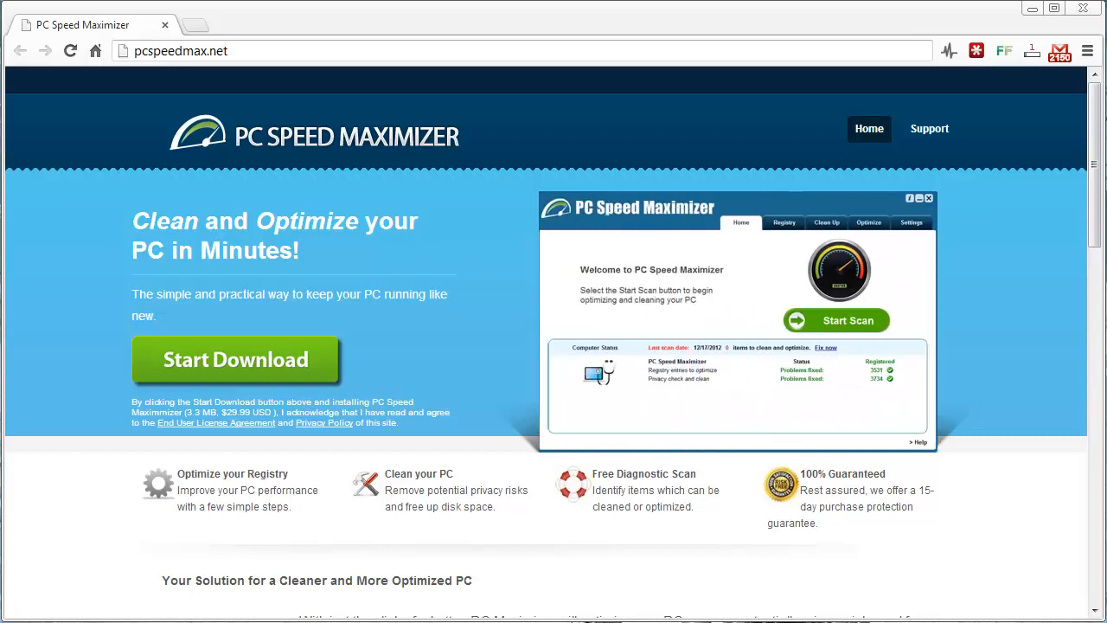
click(836, 320)
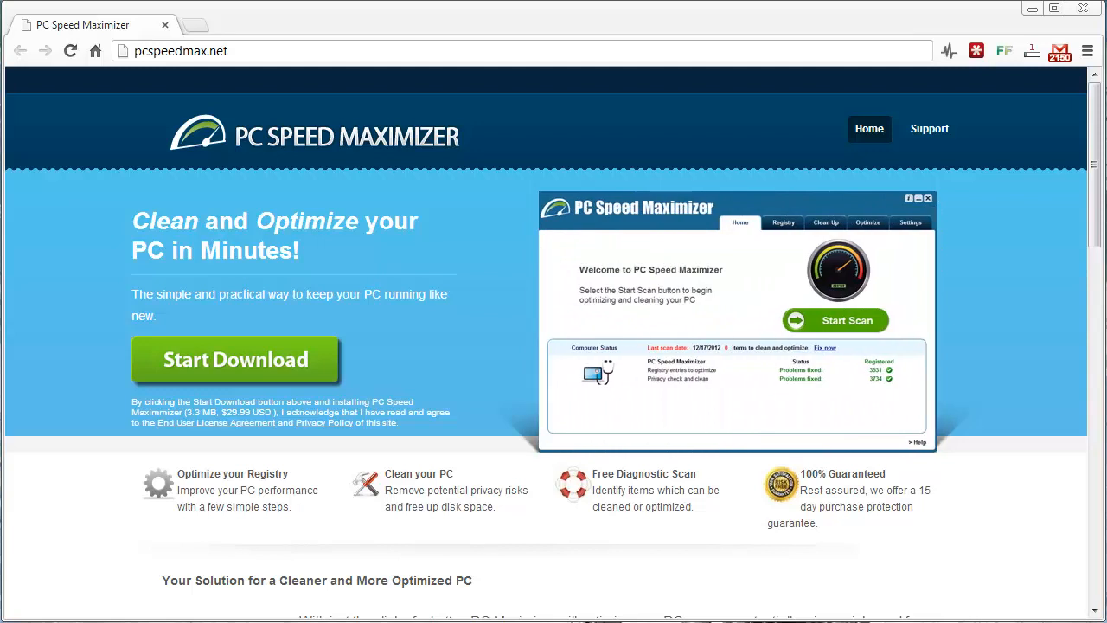
click(834, 319)
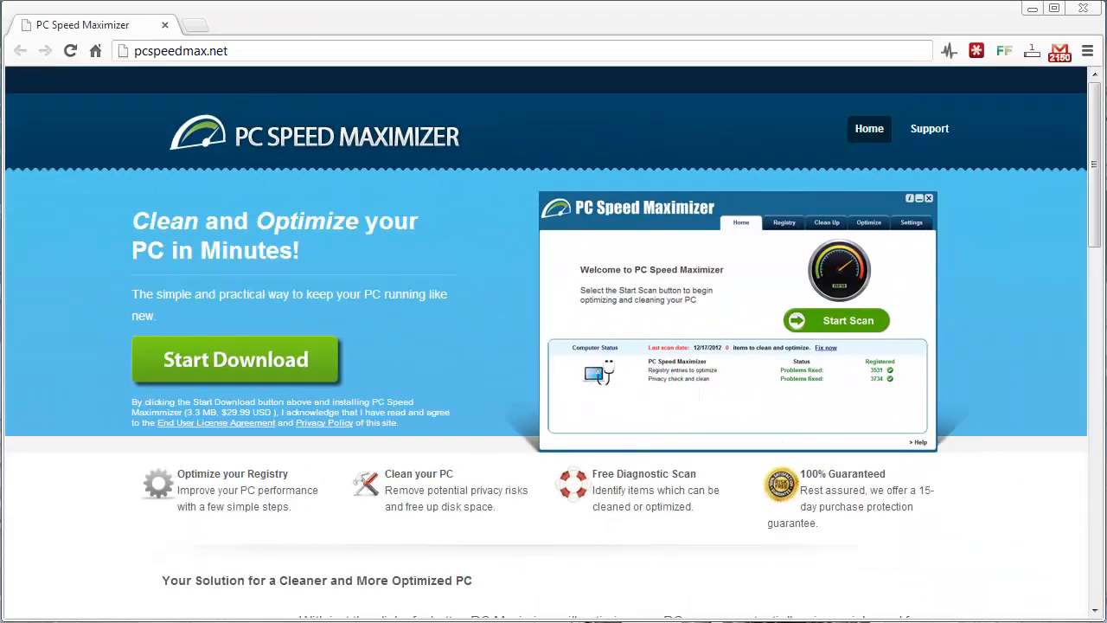
click(836, 319)
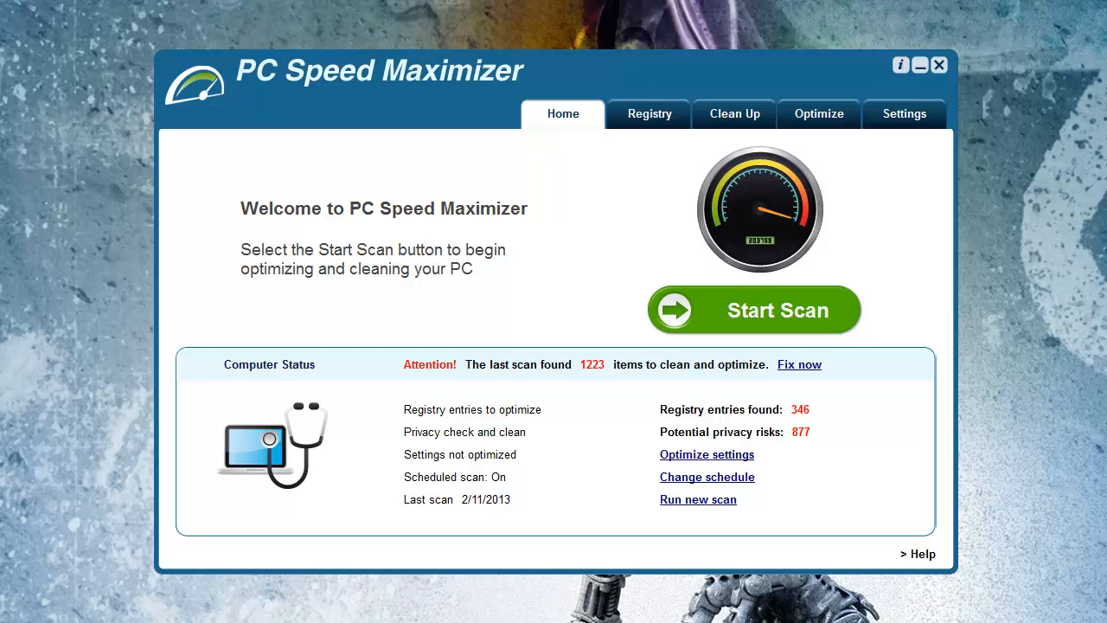
mouse_move(735, 127)
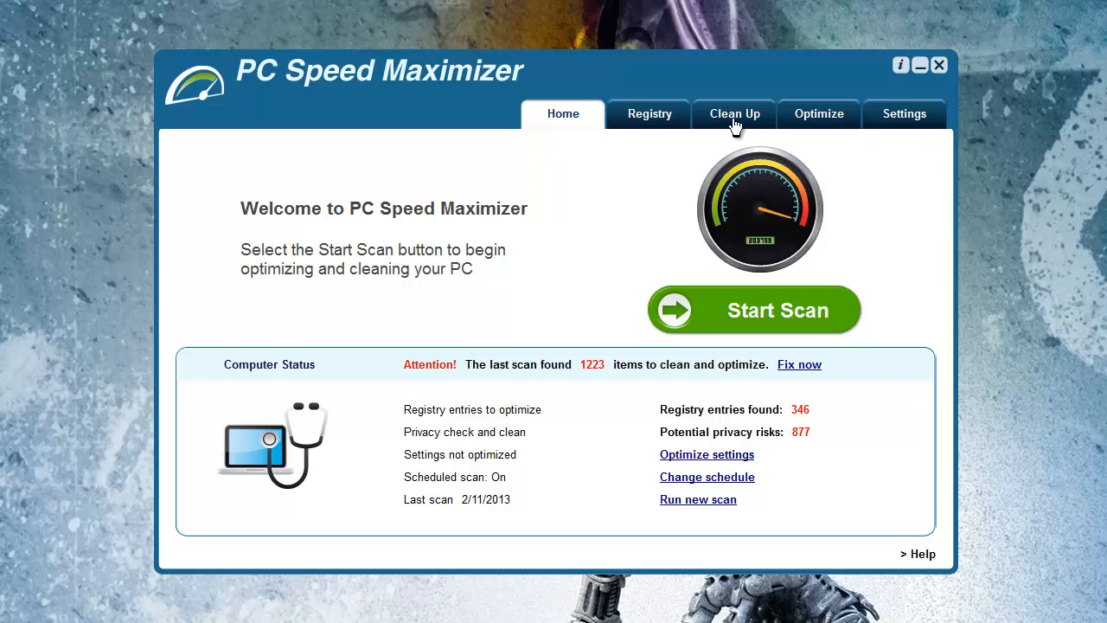
mouse_move(670, 117)
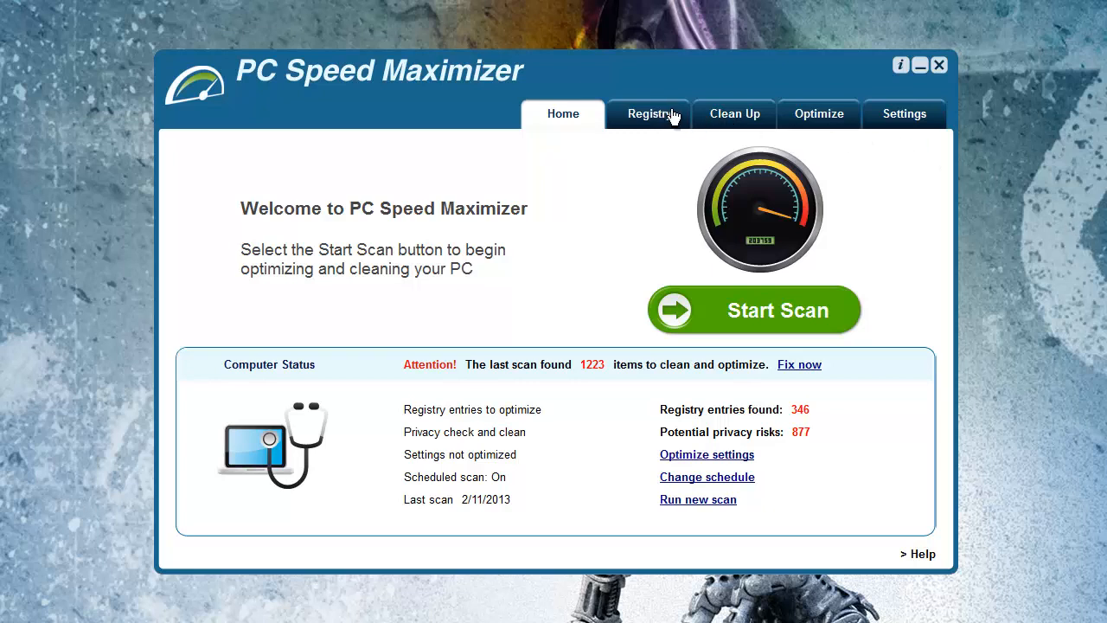
mouse_move(662, 127)
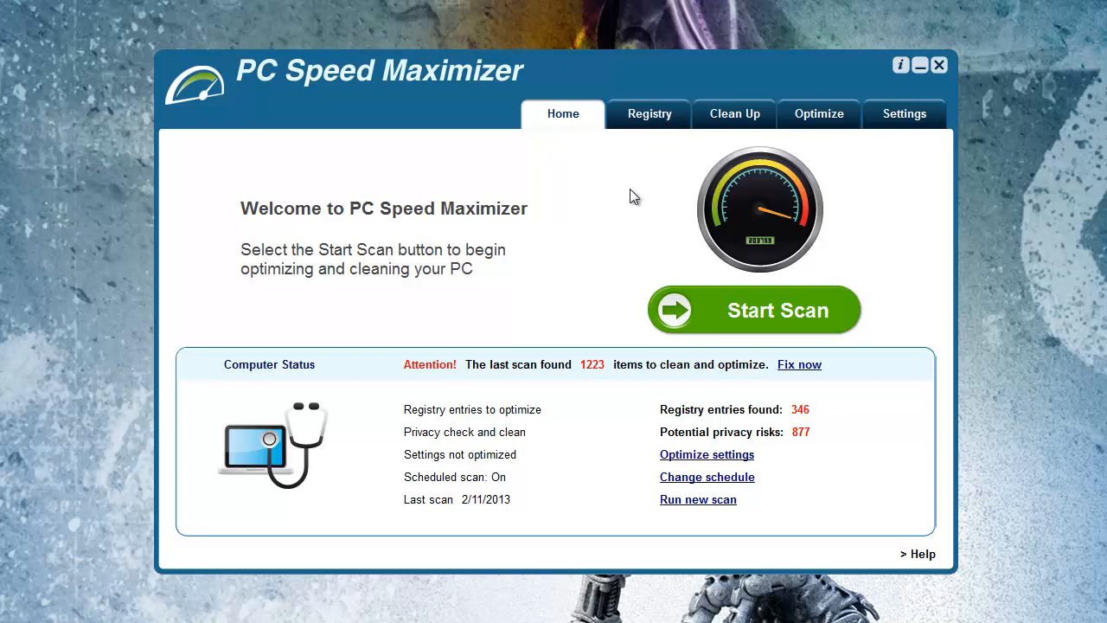
- Open Settings, then open and cancel the Performance Monitor activation prompt
click(904, 113)
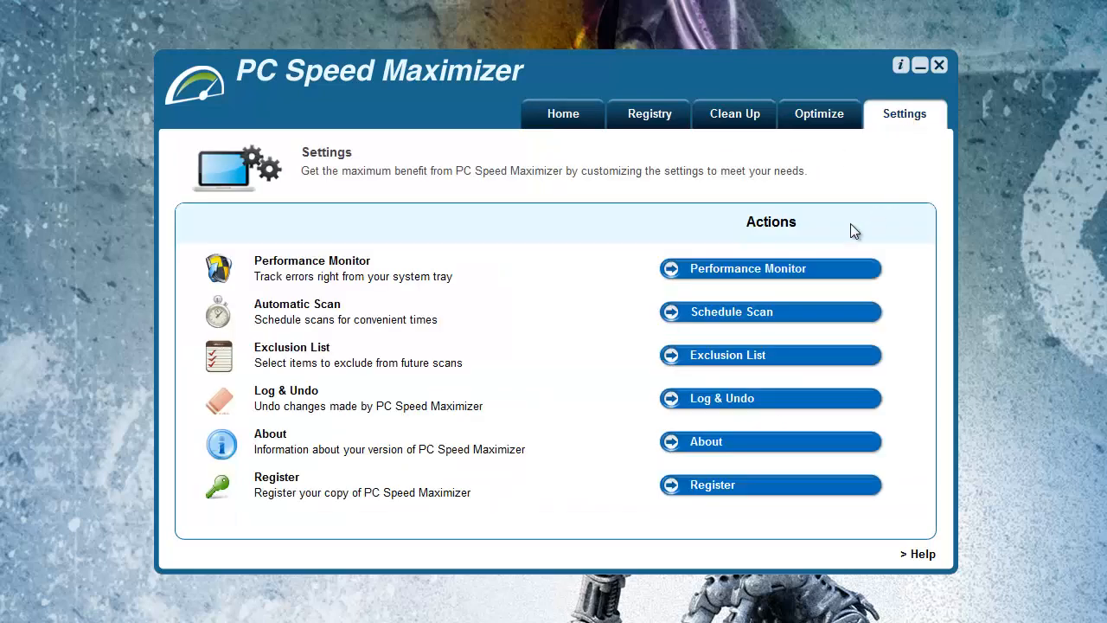
click(769, 268)
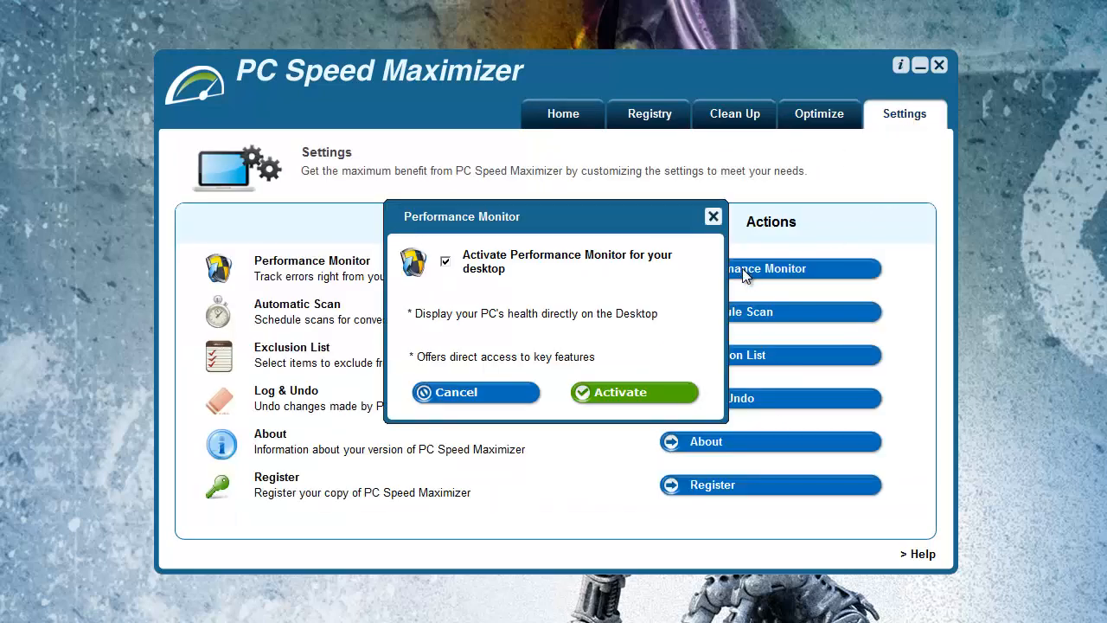
click(476, 392)
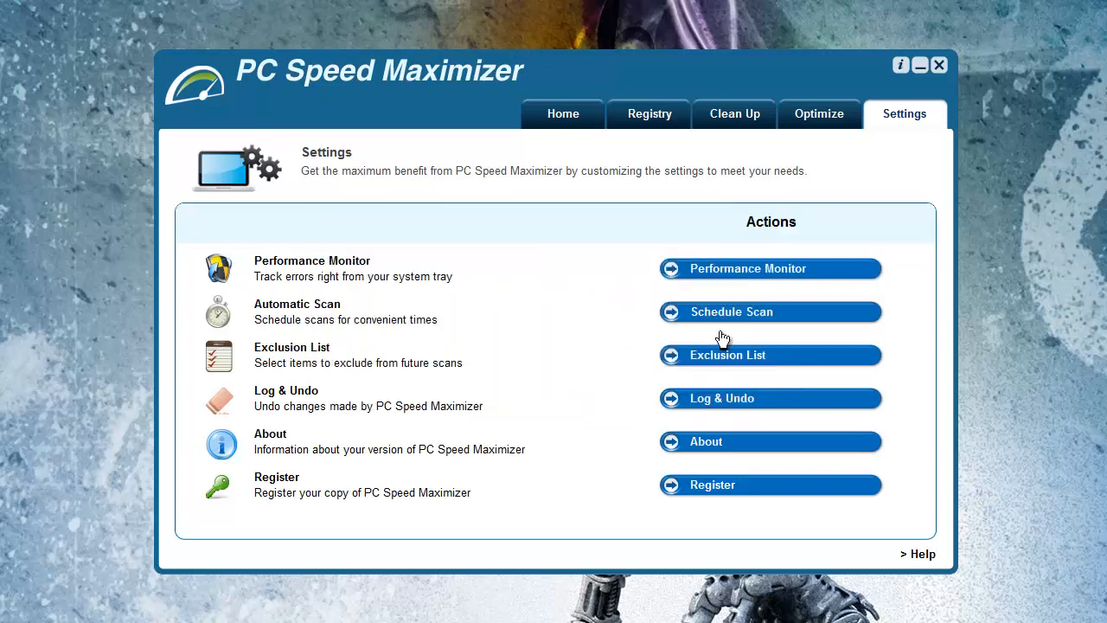
click(770, 355)
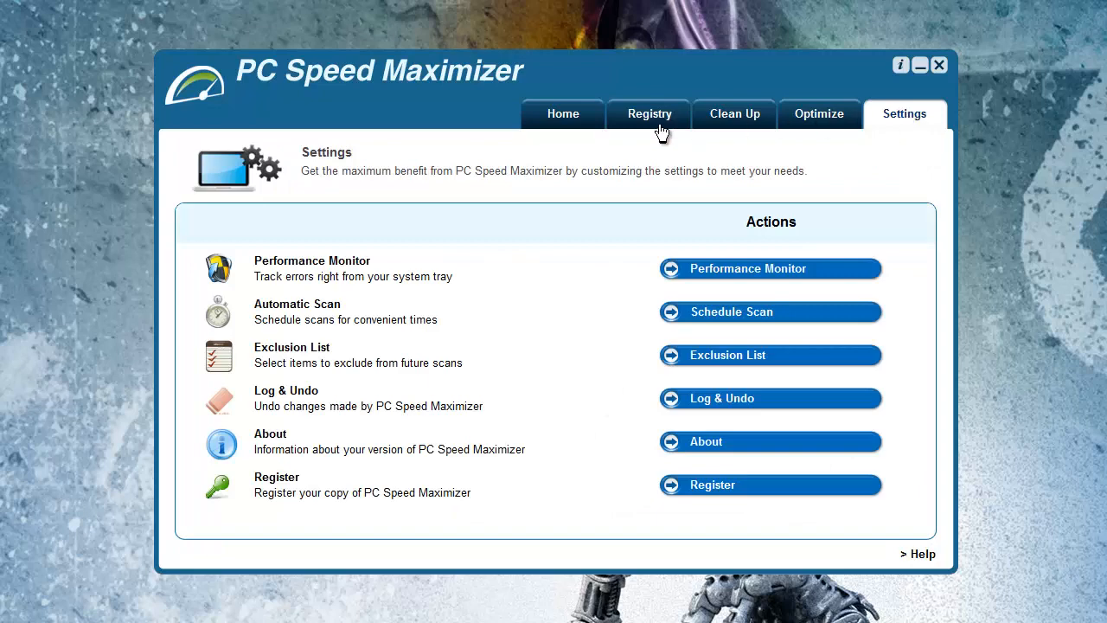
mouse_move(569, 123)
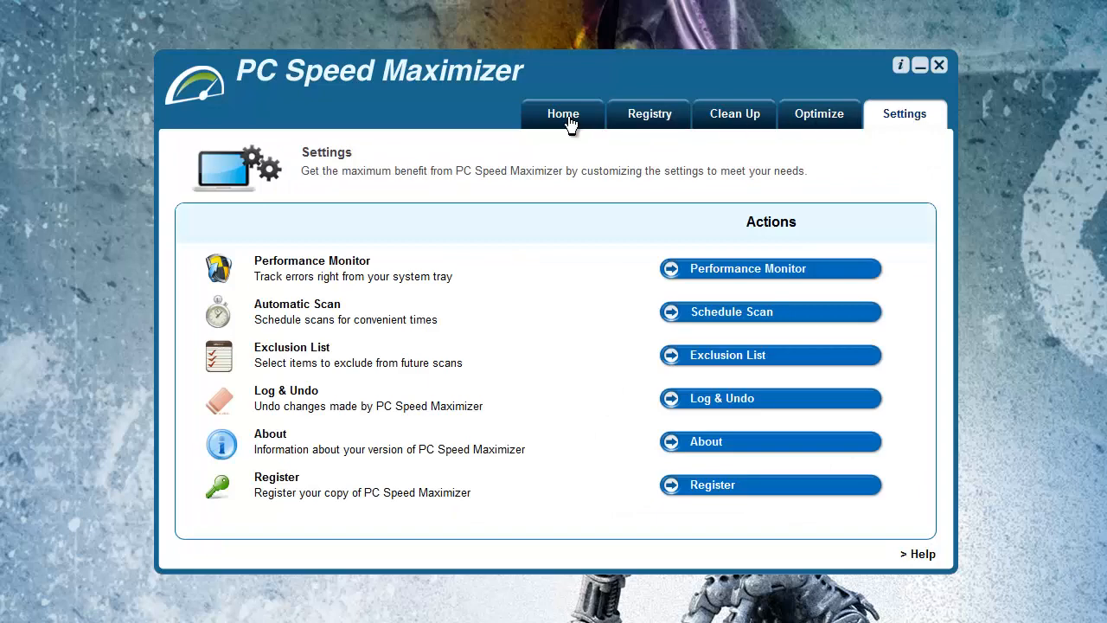
- Return to the home overview, then switch to the Registry section
click(563, 113)
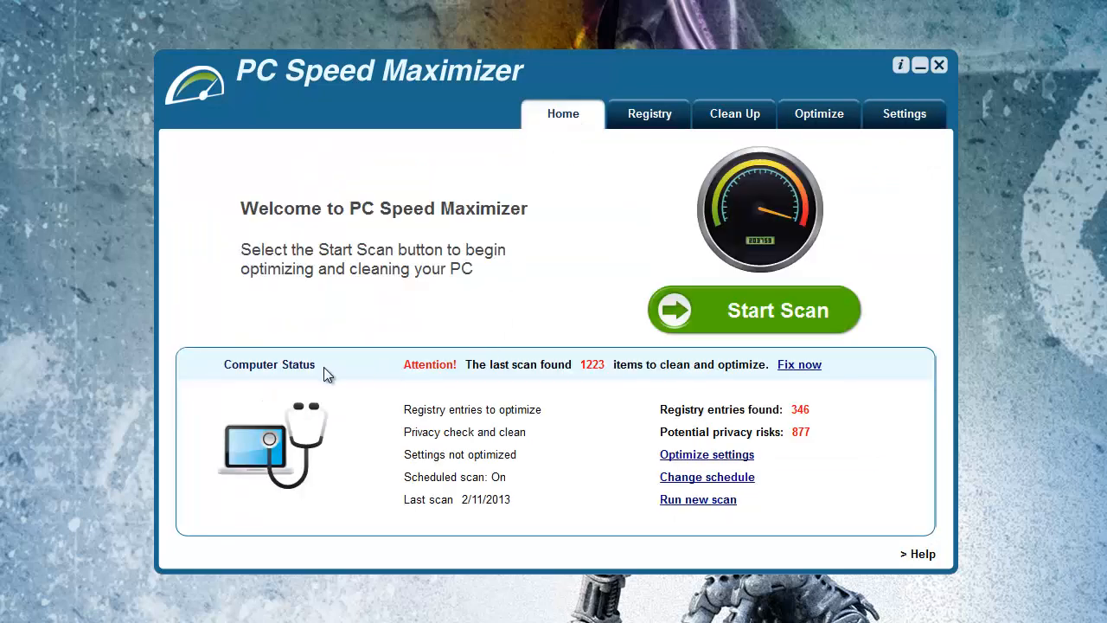
mouse_move(498, 422)
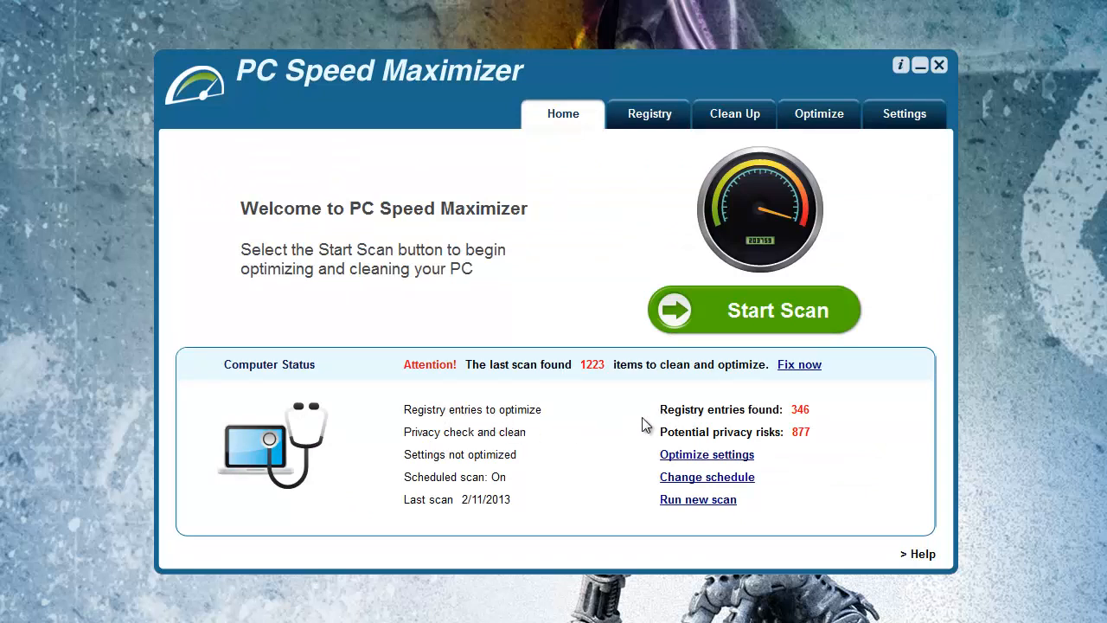
mouse_move(683, 422)
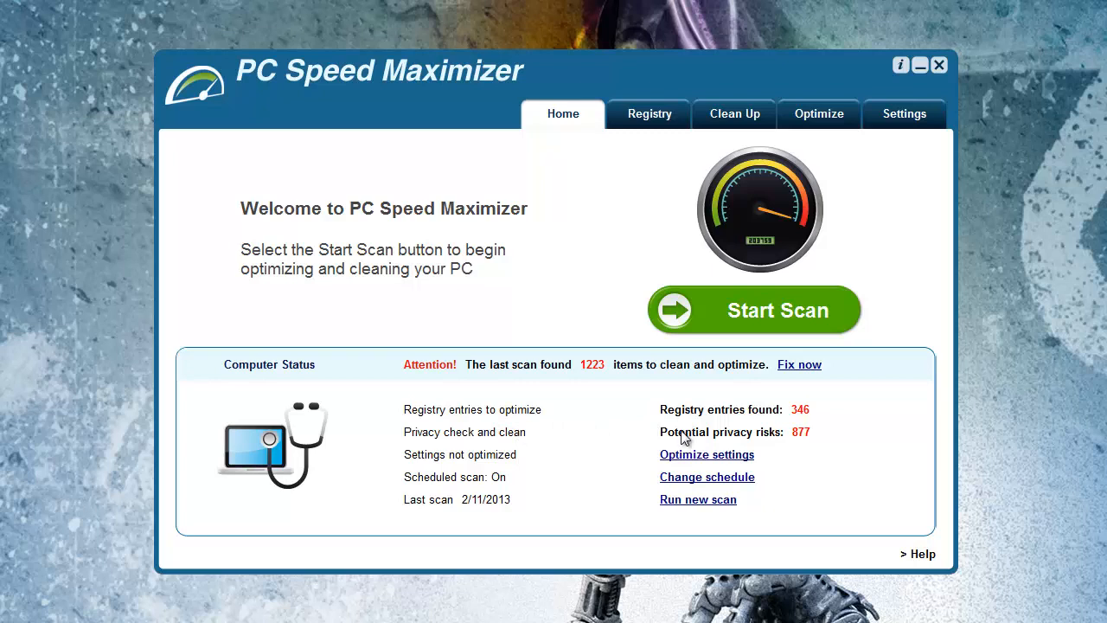
mouse_move(723, 328)
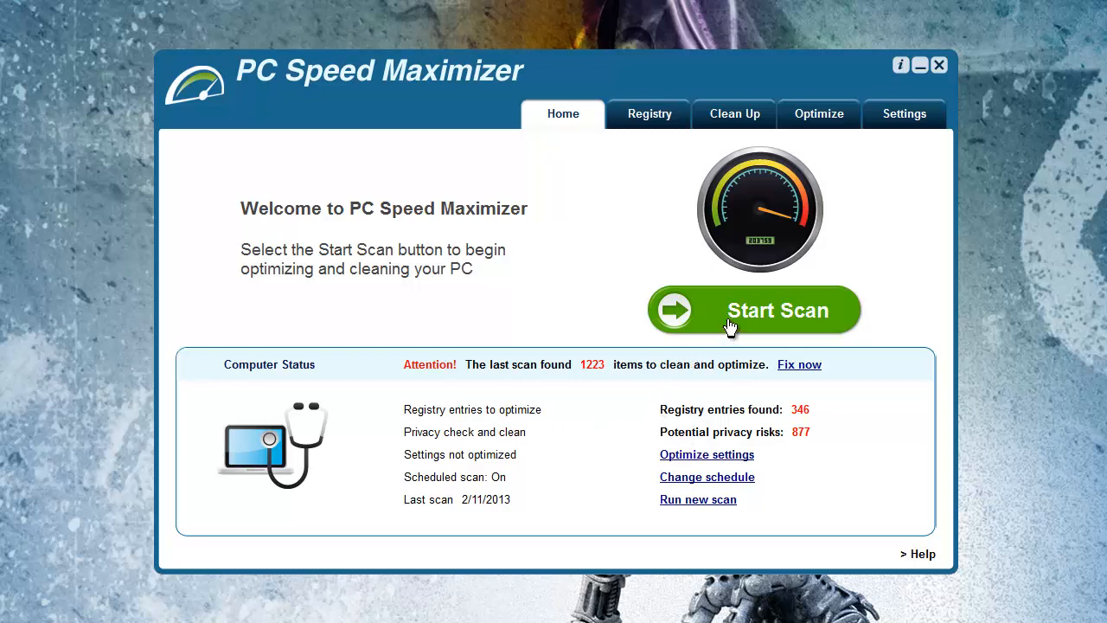
mouse_move(670, 139)
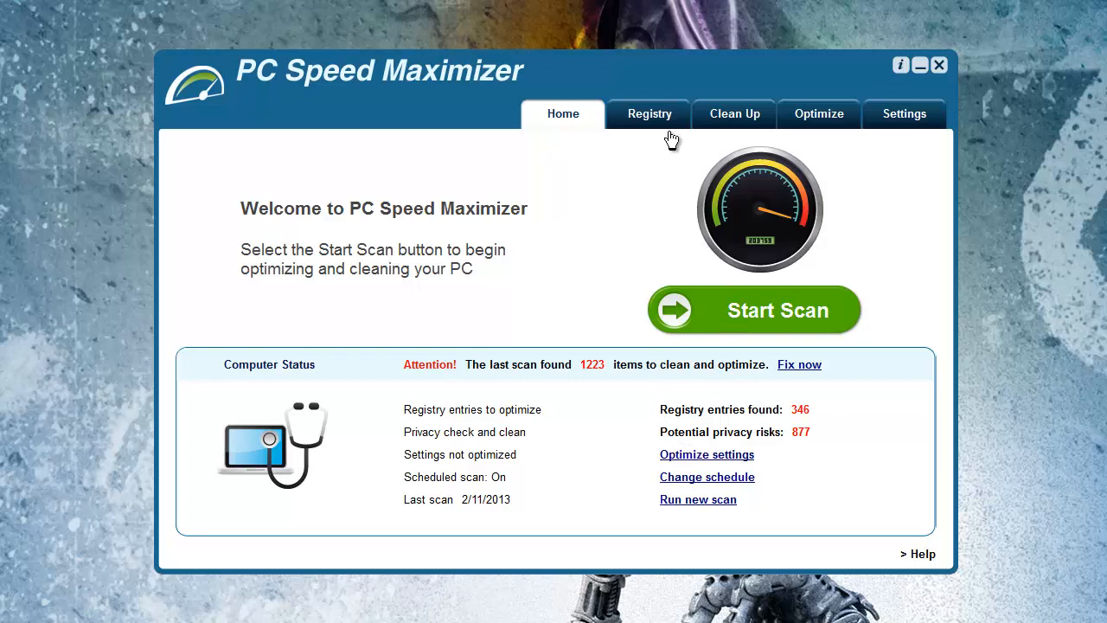
mouse_move(839, 126)
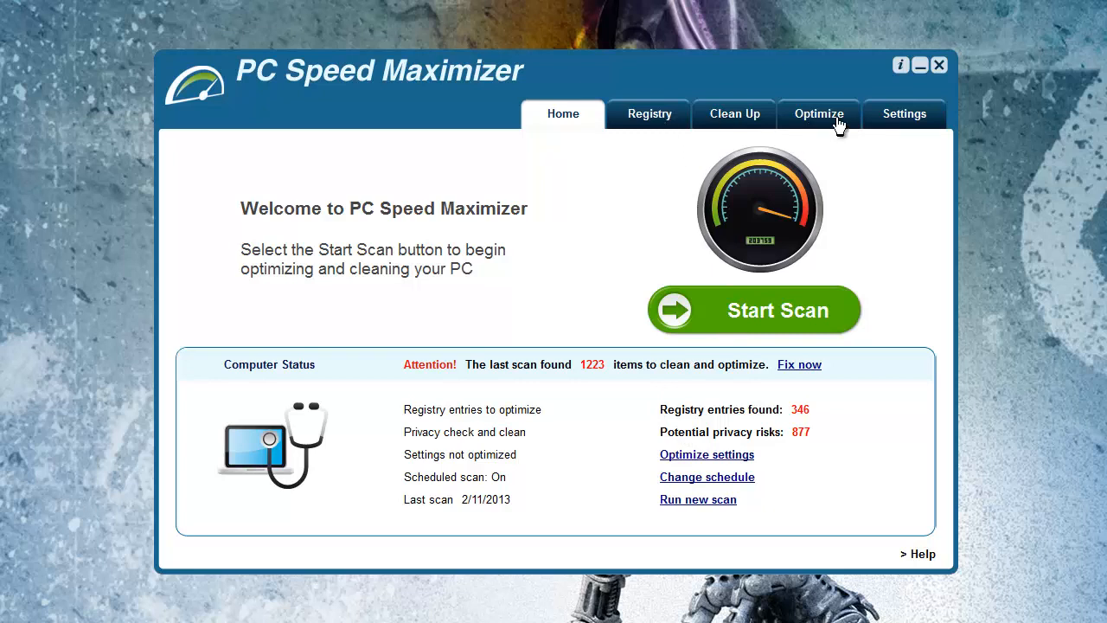
mouse_move(843, 378)
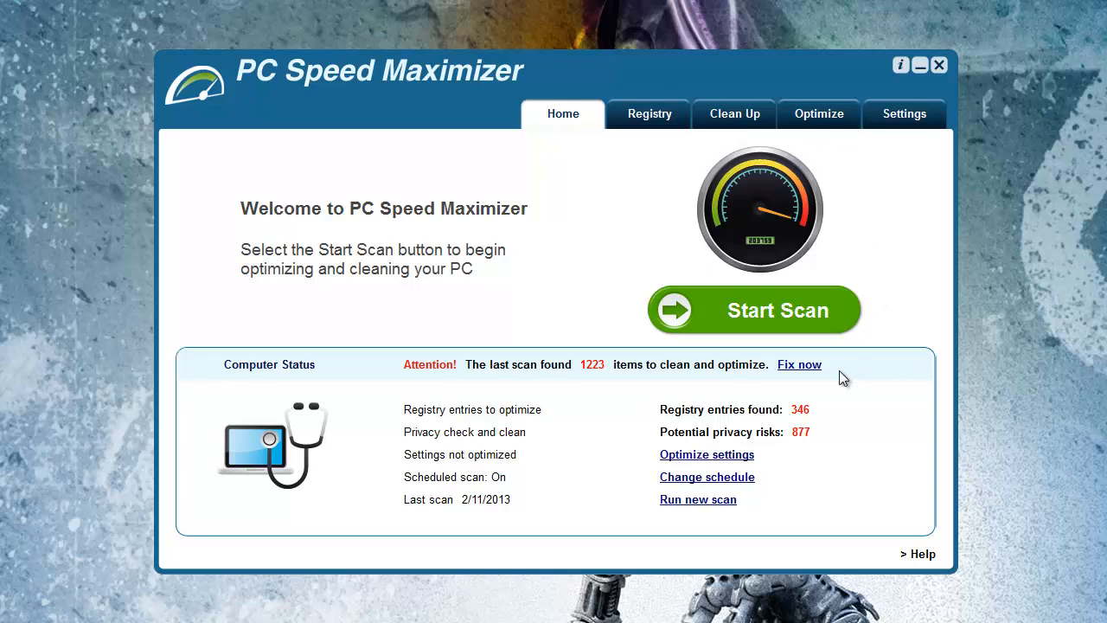
mouse_move(845, 377)
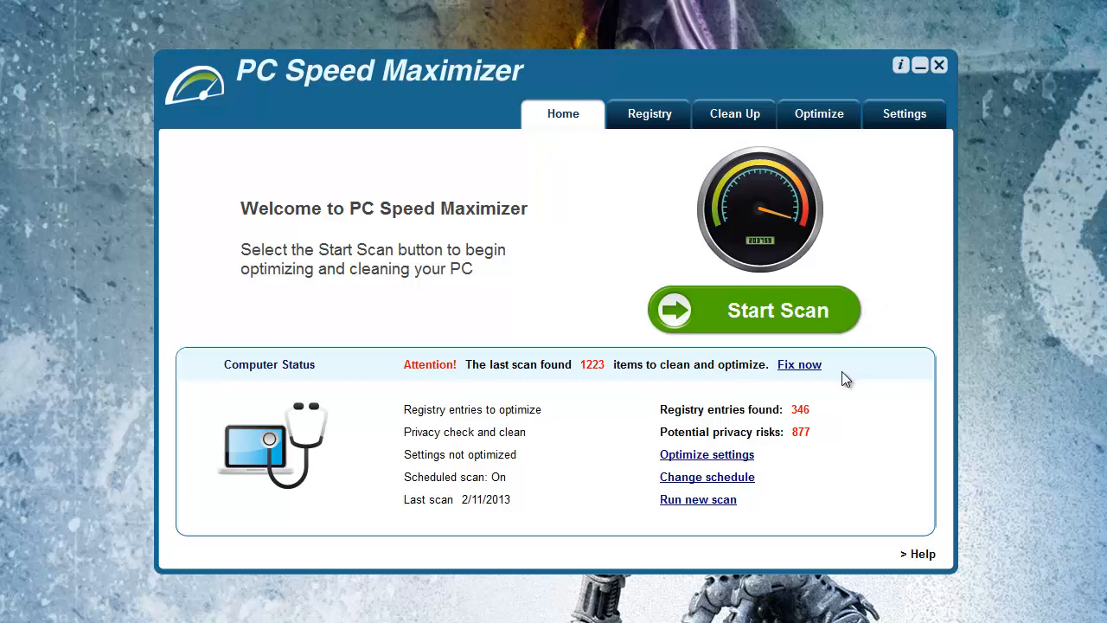
mouse_move(873, 376)
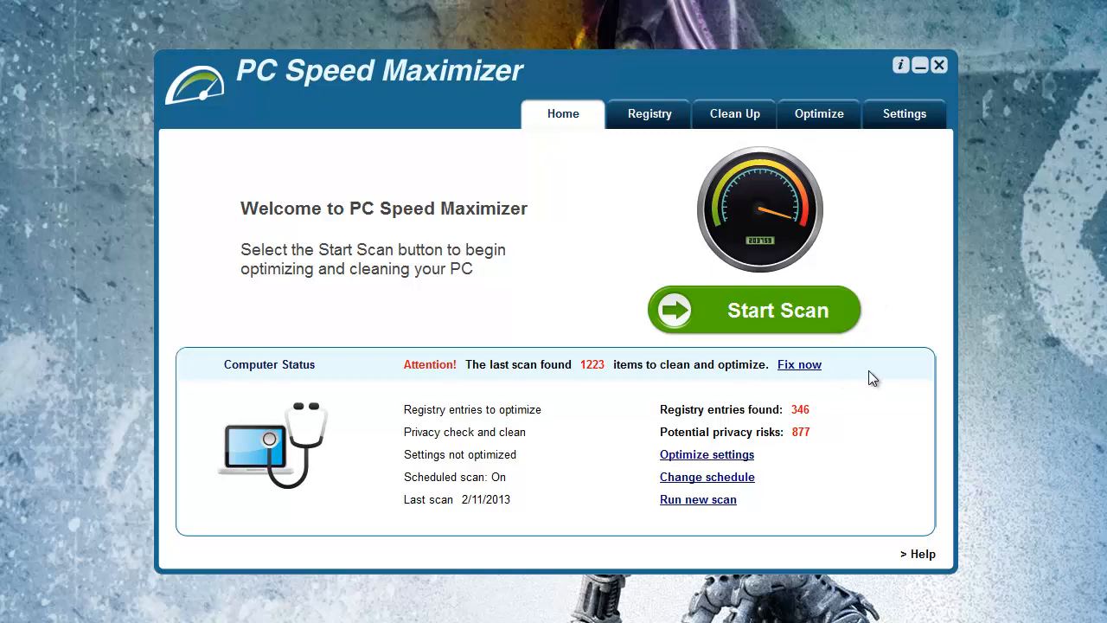
mouse_move(646, 124)
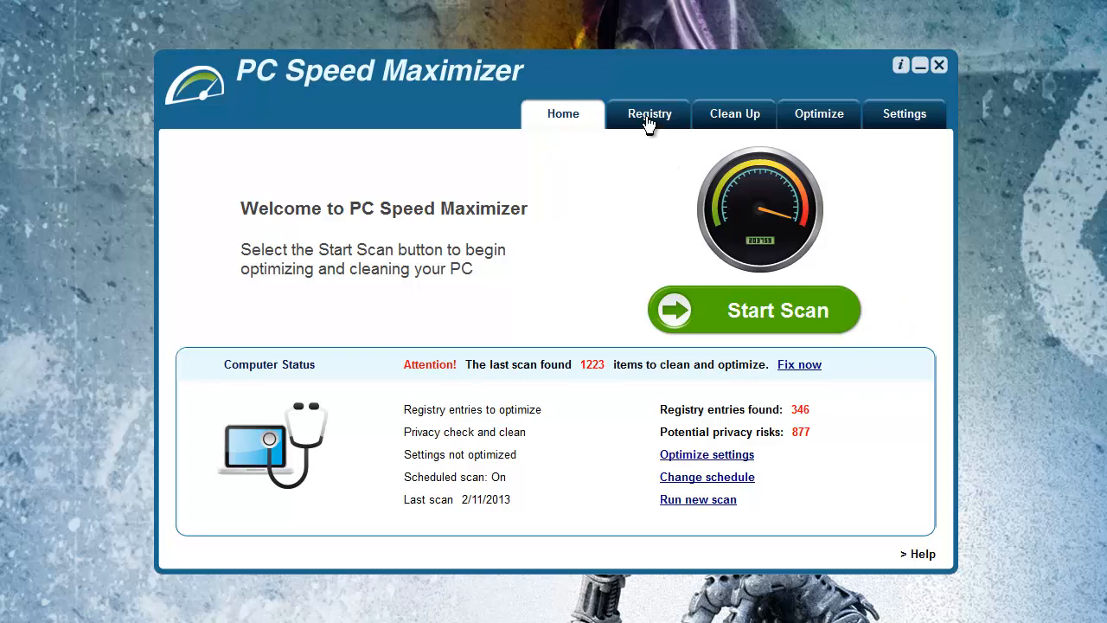
click(649, 113)
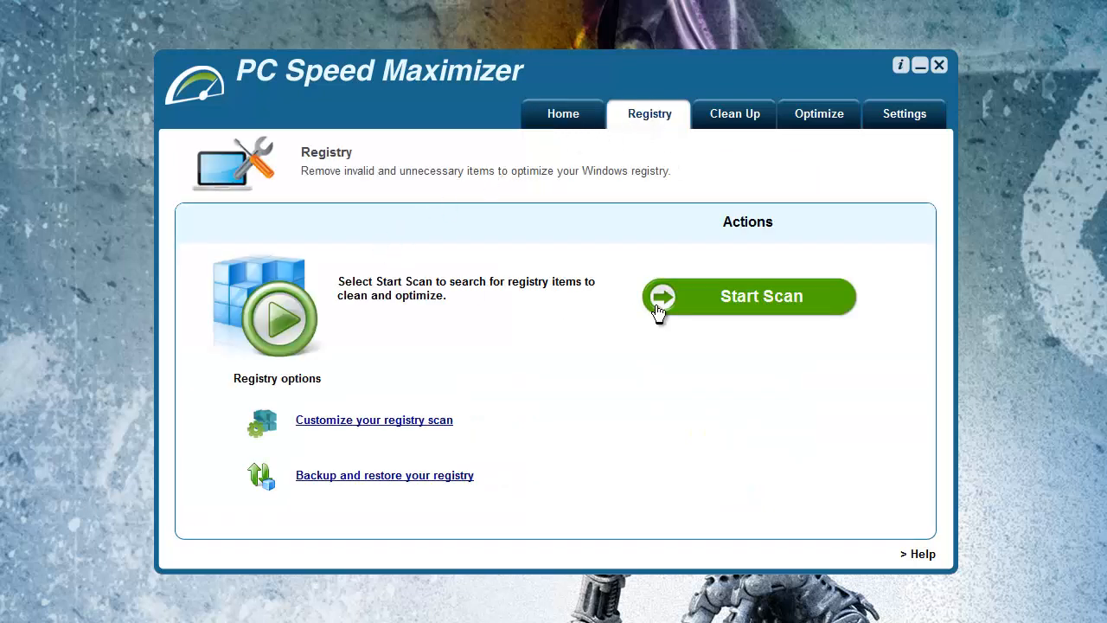
mouse_move(724, 302)
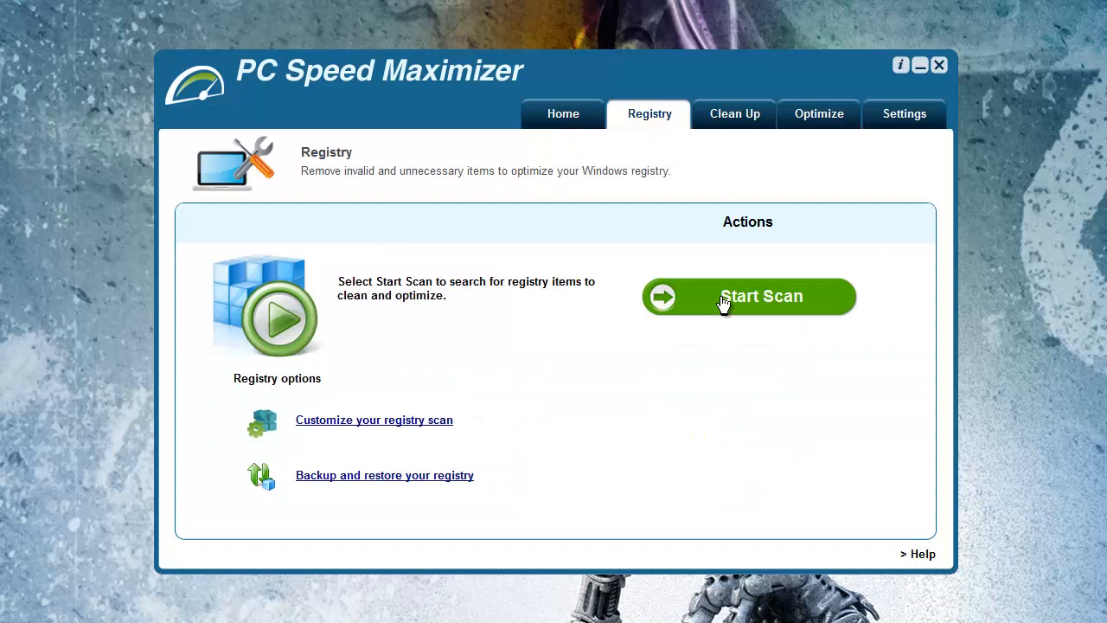
- Show the Clean Up section with privacy, residual file, shortcut and startup tools
click(734, 113)
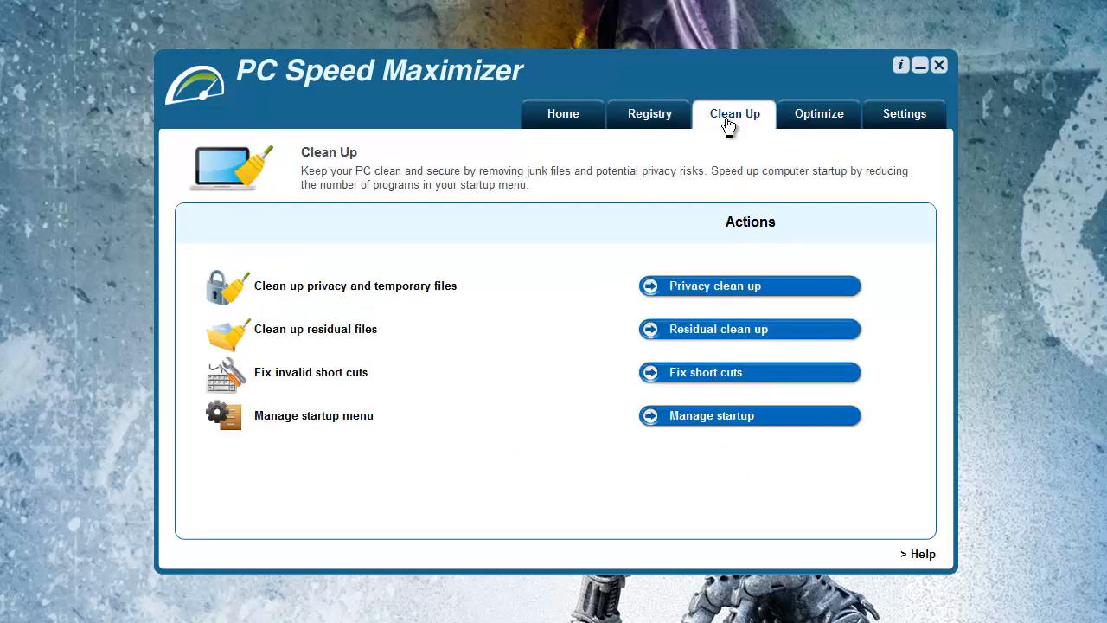
mouse_move(570, 212)
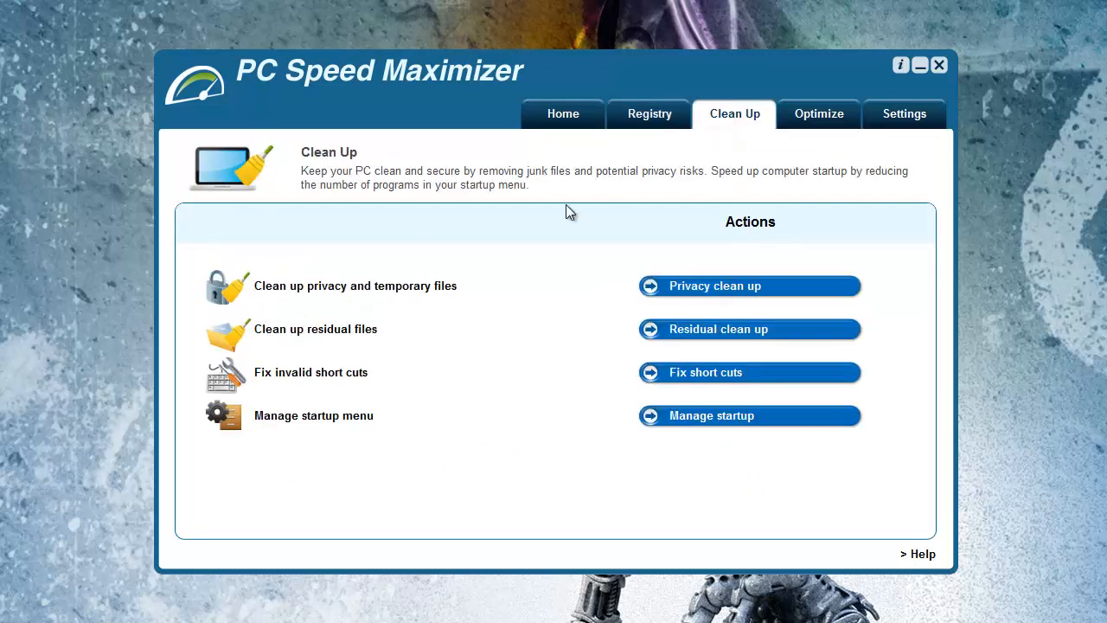
mouse_move(437, 331)
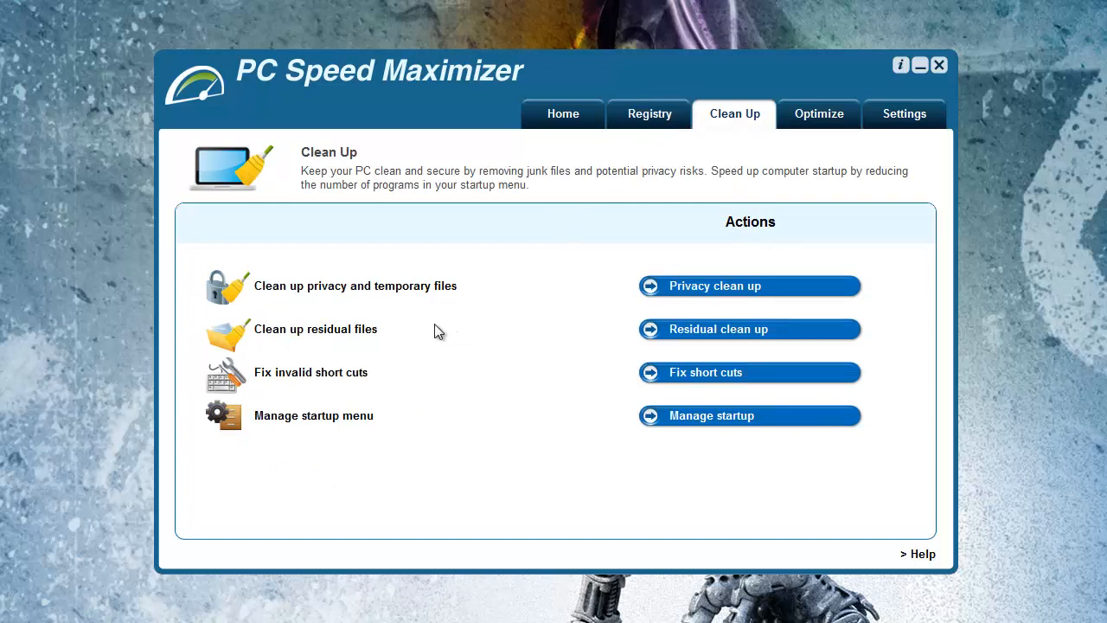
mouse_move(329, 375)
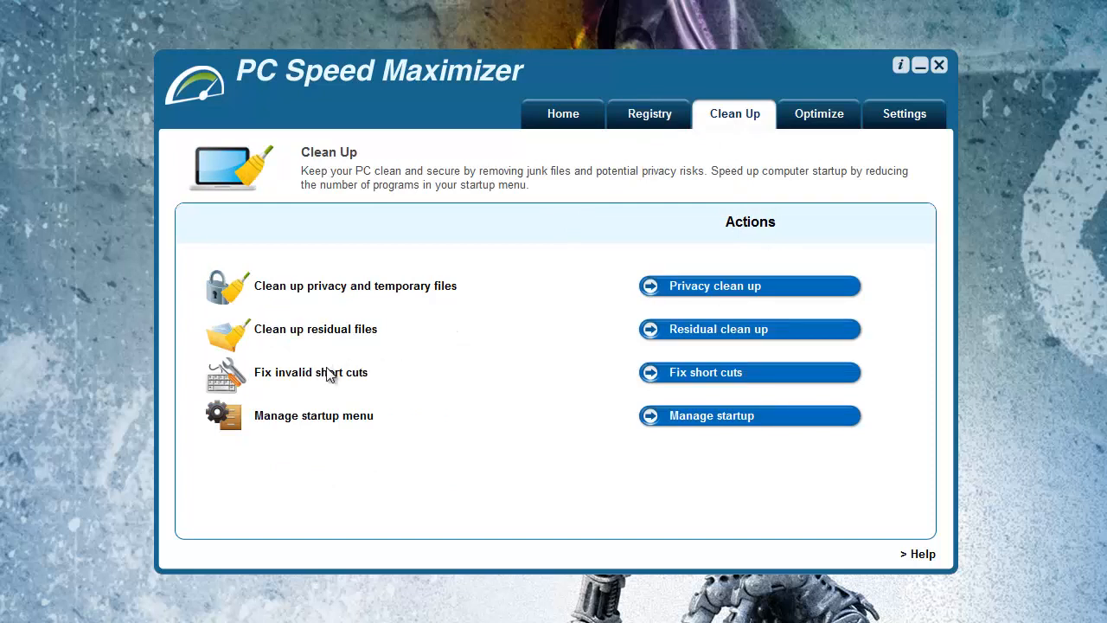
mouse_move(416, 373)
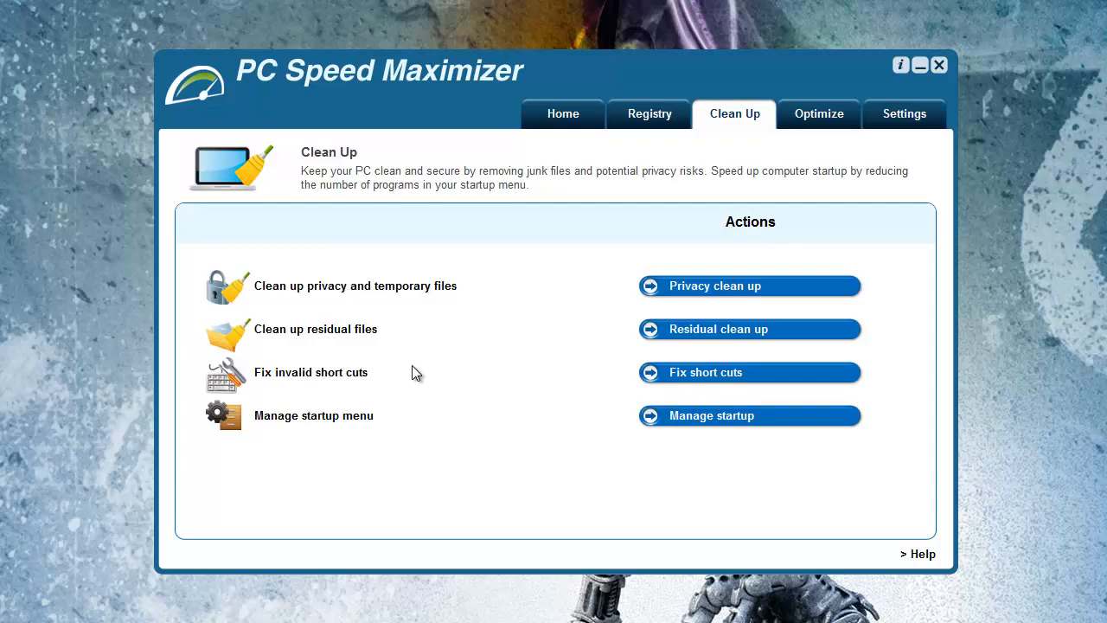
mouse_move(351, 421)
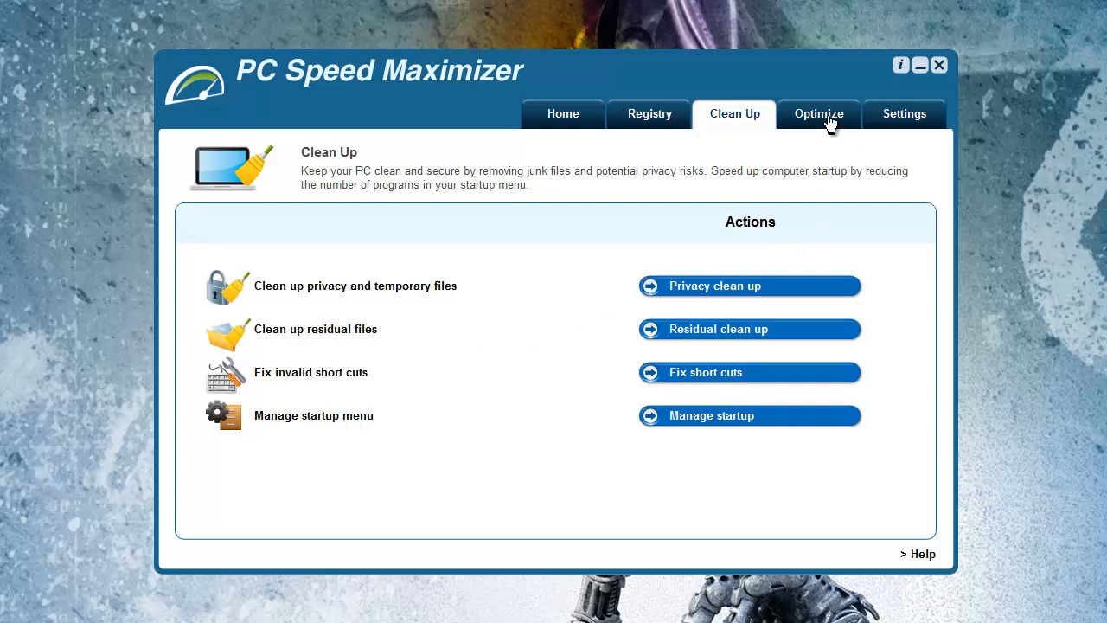
- Switch to the Optimize section for system, security and Internet settings
click(817, 113)
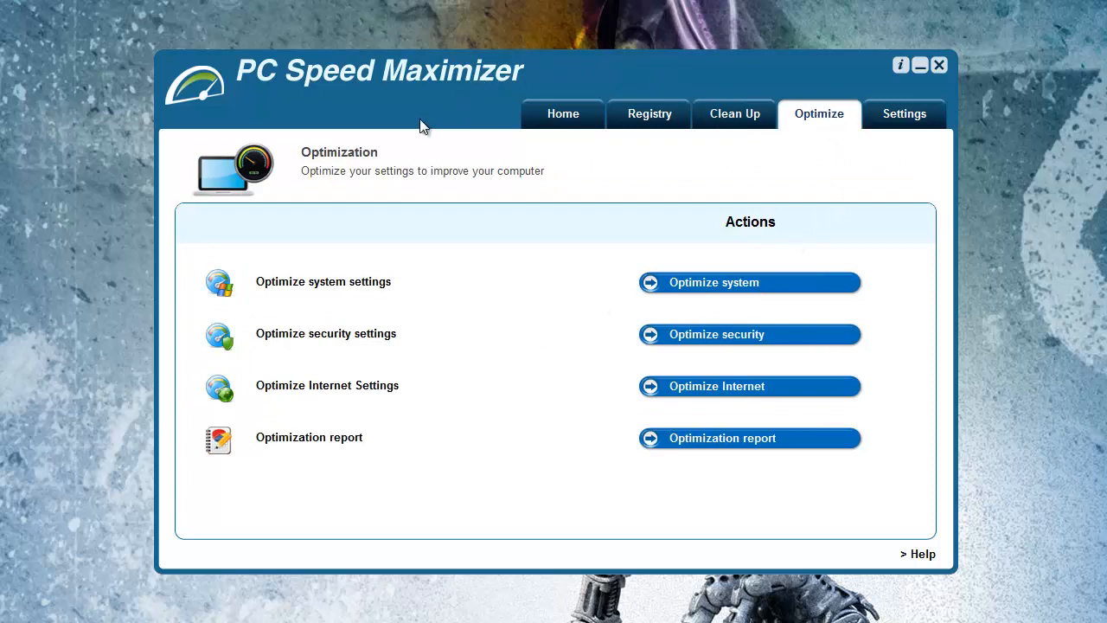
mouse_move(412, 127)
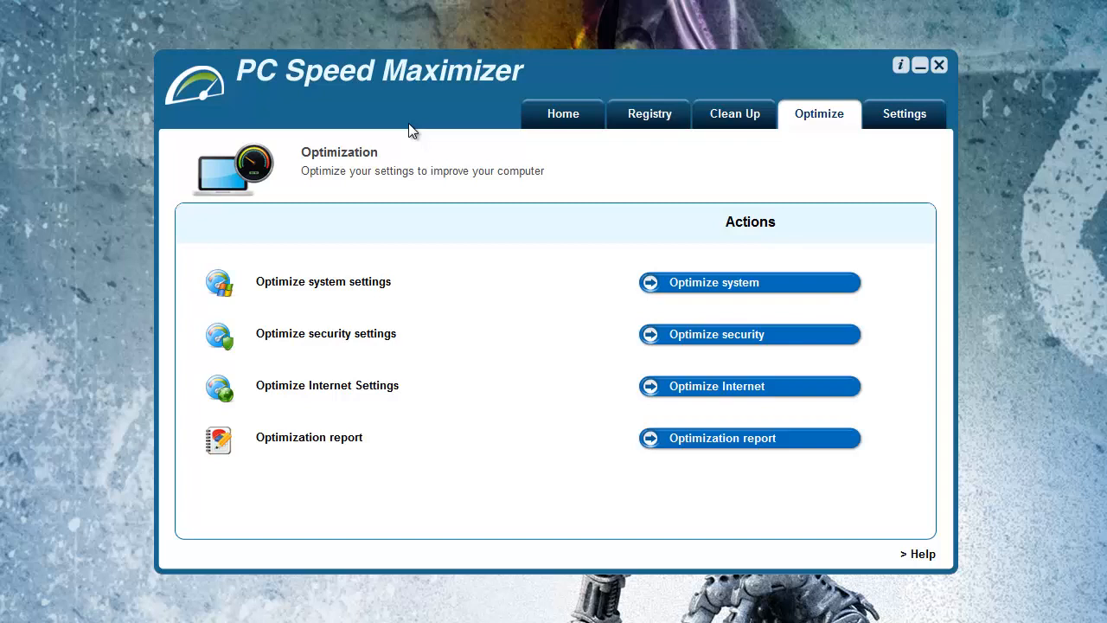
mouse_move(320, 397)
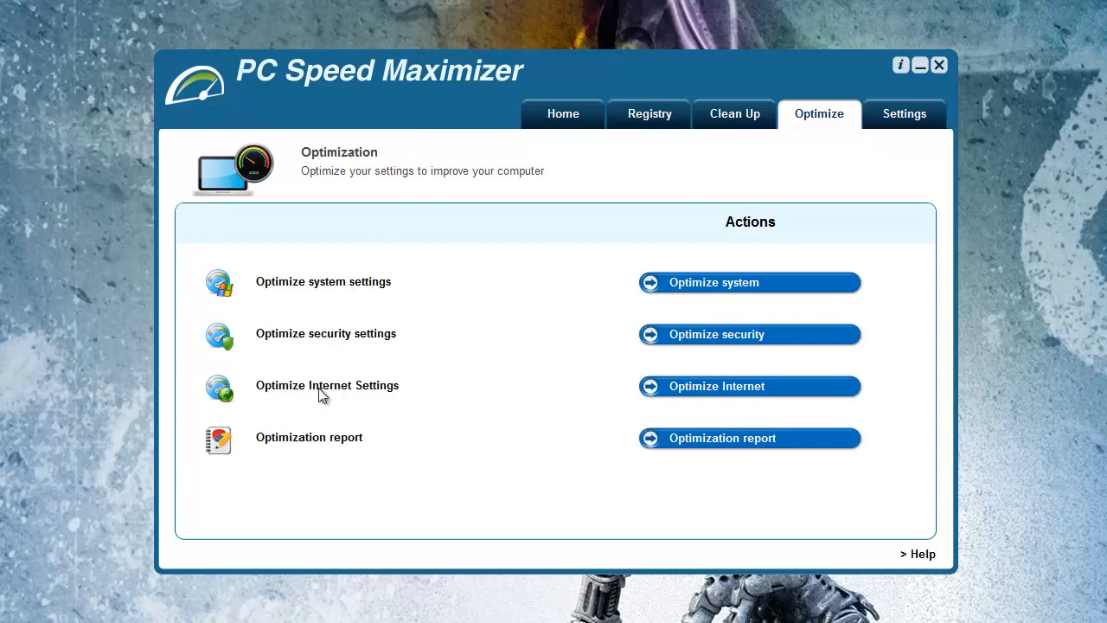
- Return to the status overview and rescan, finding 1229 items to fix
click(562, 114)
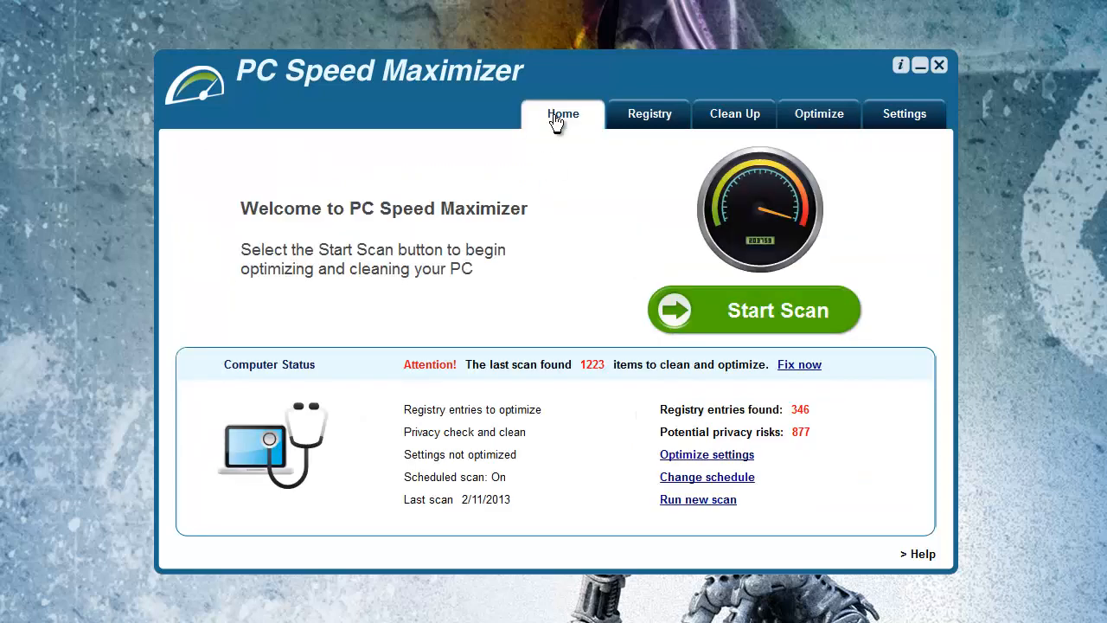
click(753, 309)
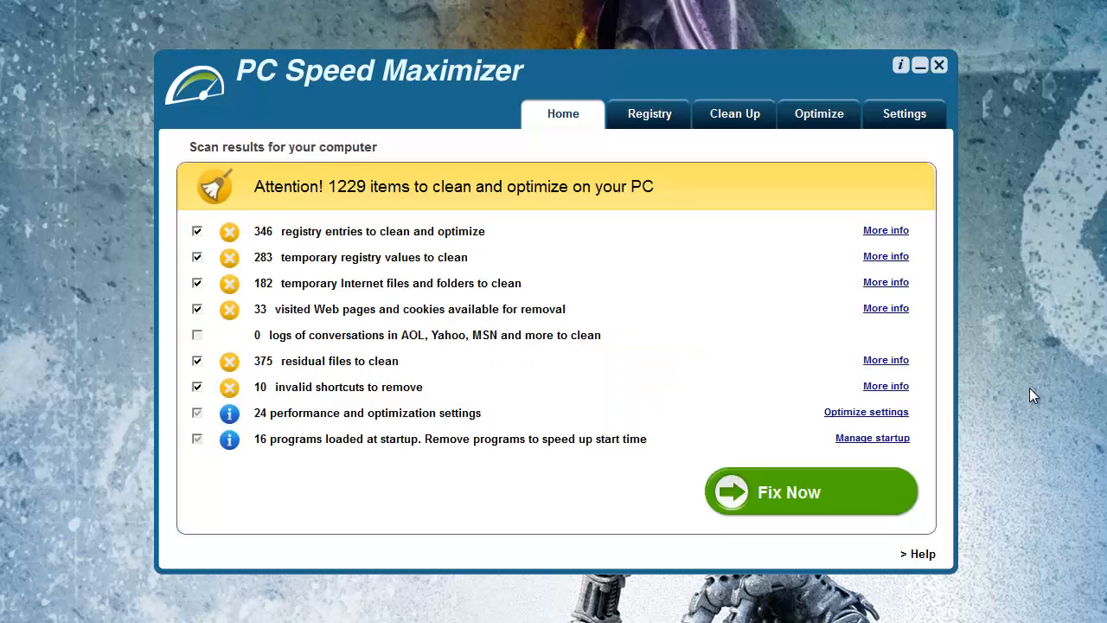
mouse_move(327, 245)
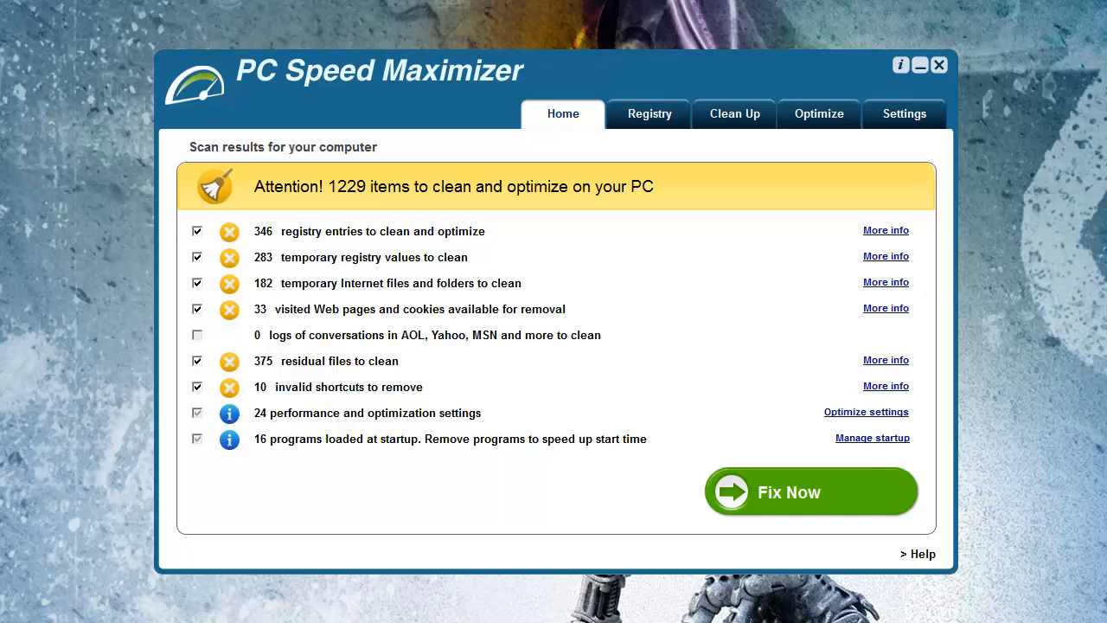
mouse_move(1098, 334)
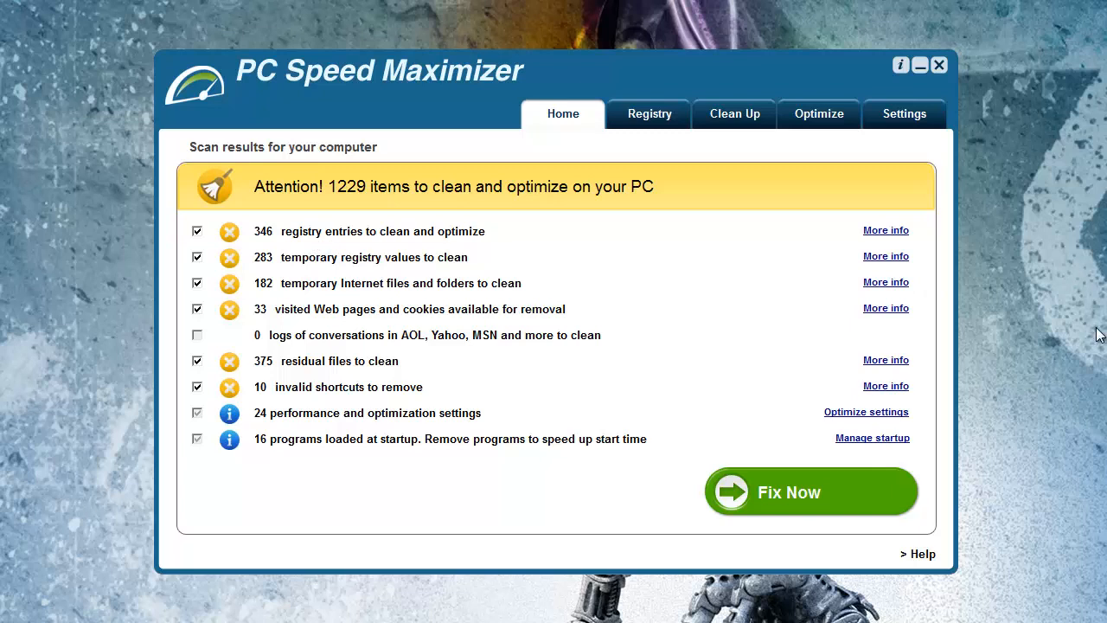